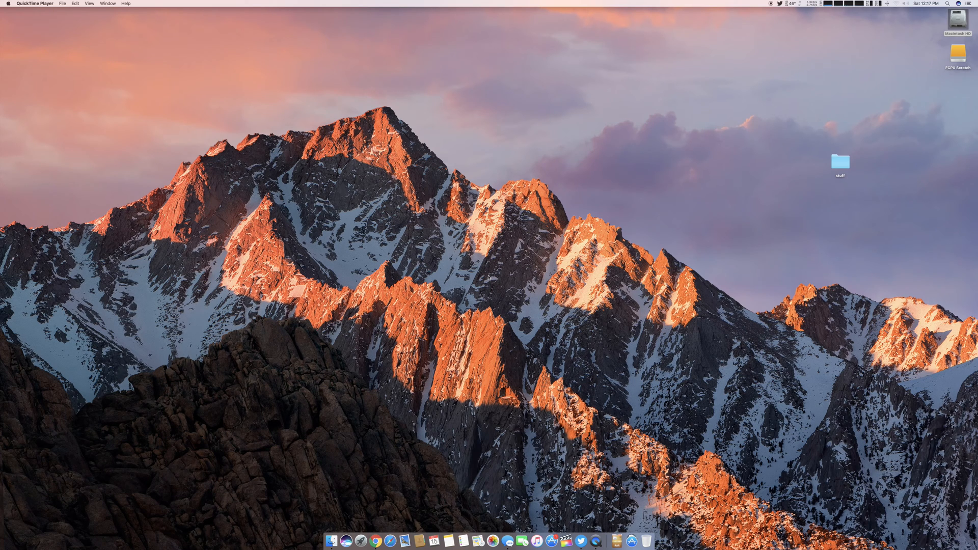
Check this Mac's hardware and system version in About This Mac, then return to Final Cut Pro
left_click(6, 4)
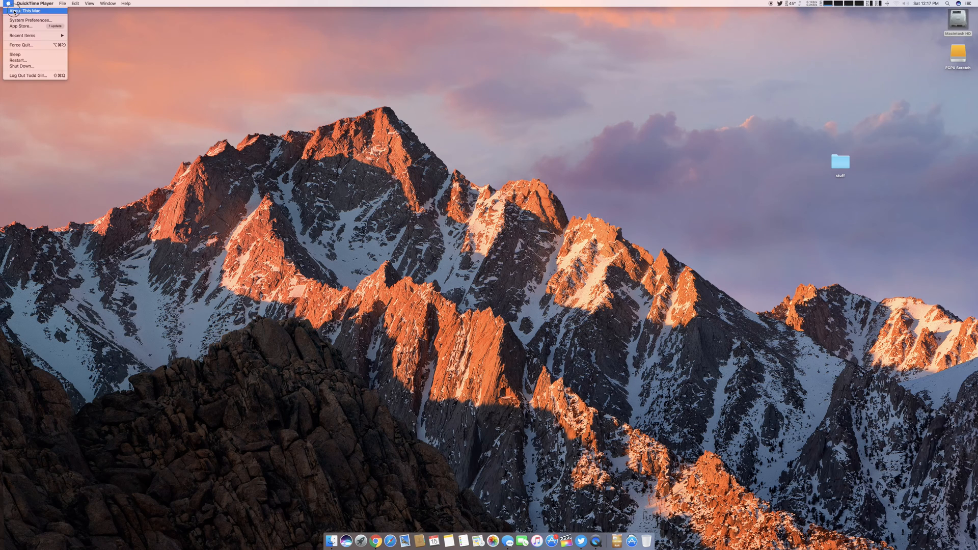
left_click(24, 11)
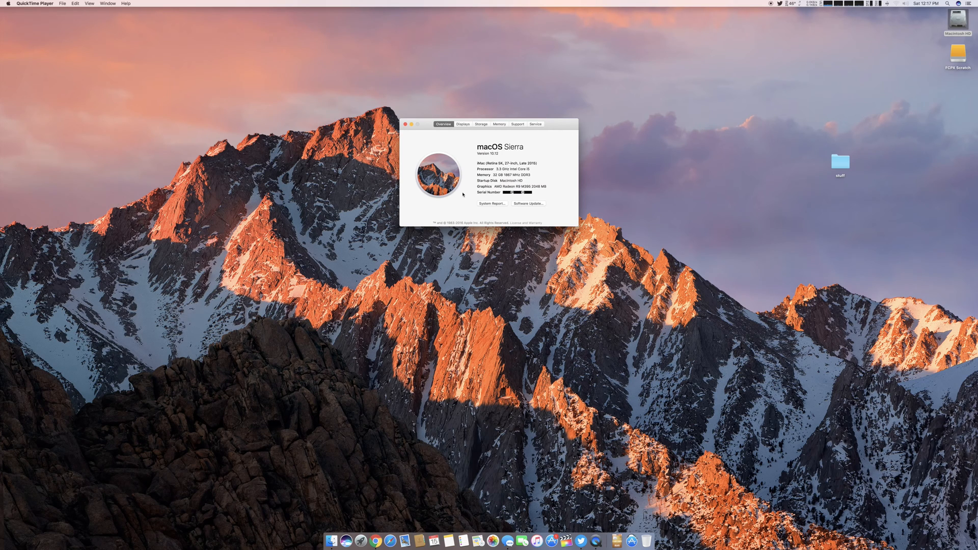
mouse_move(957, 54)
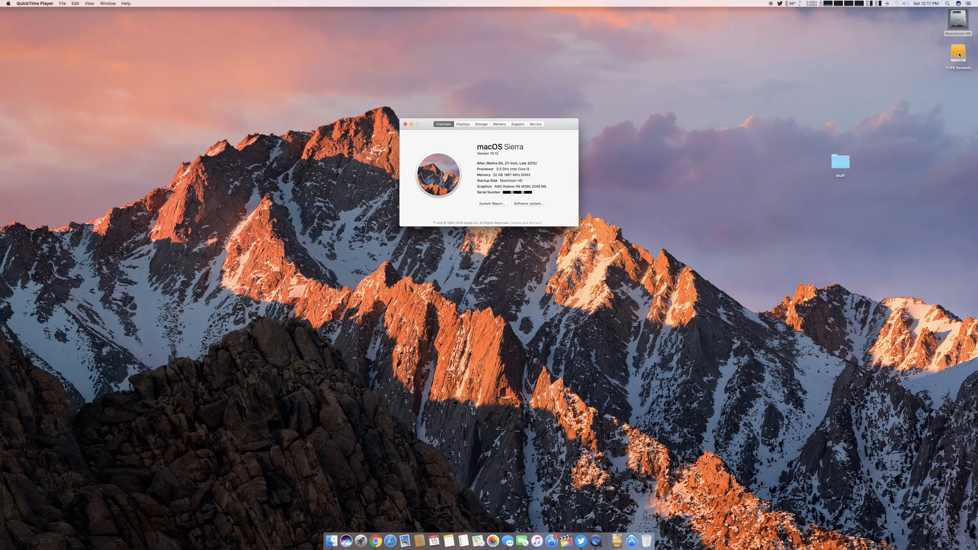
left_click(405, 124)
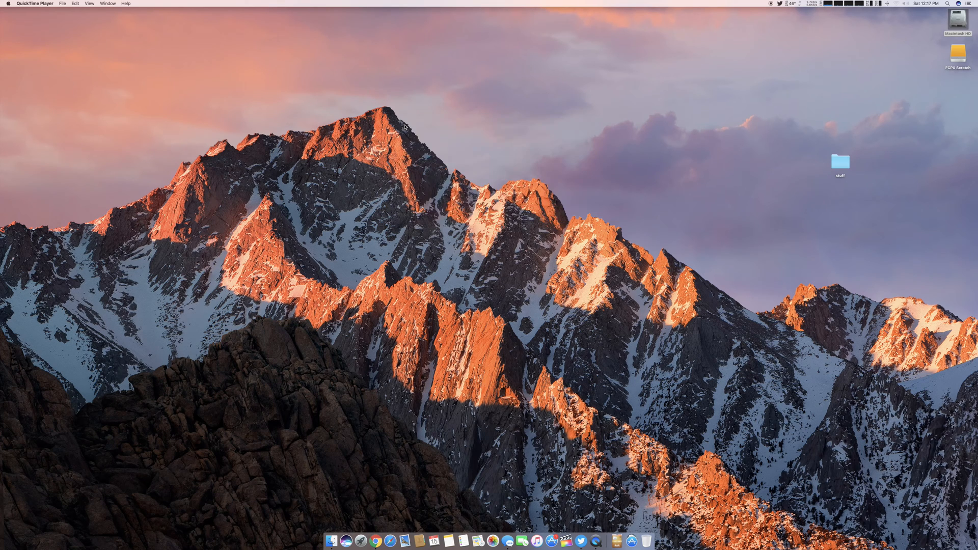
mouse_move(718, 354)
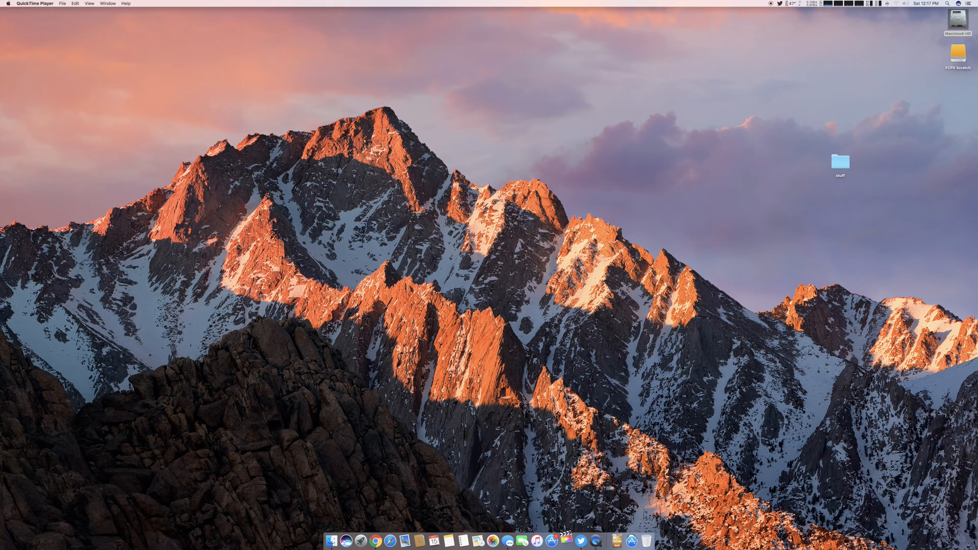
left_click(565, 541)
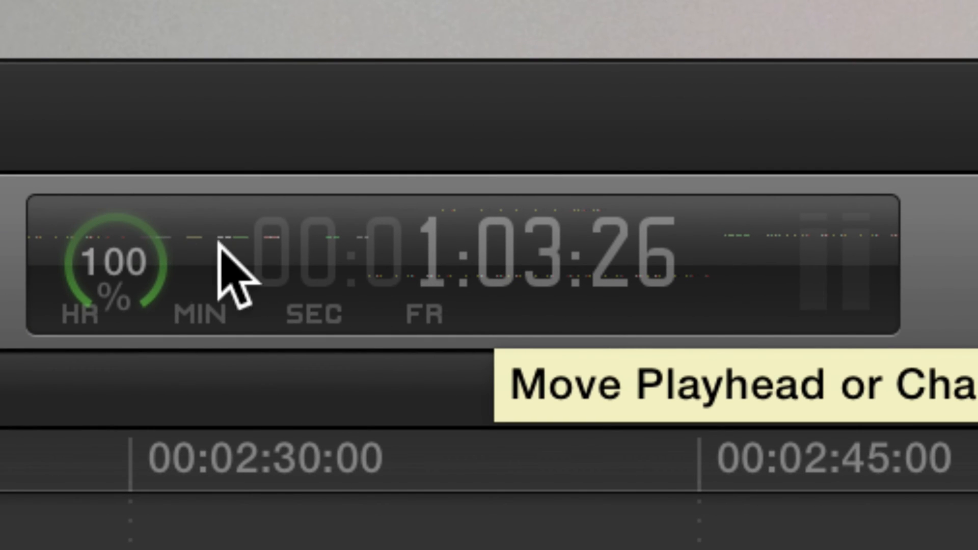
mouse_move(455, 288)
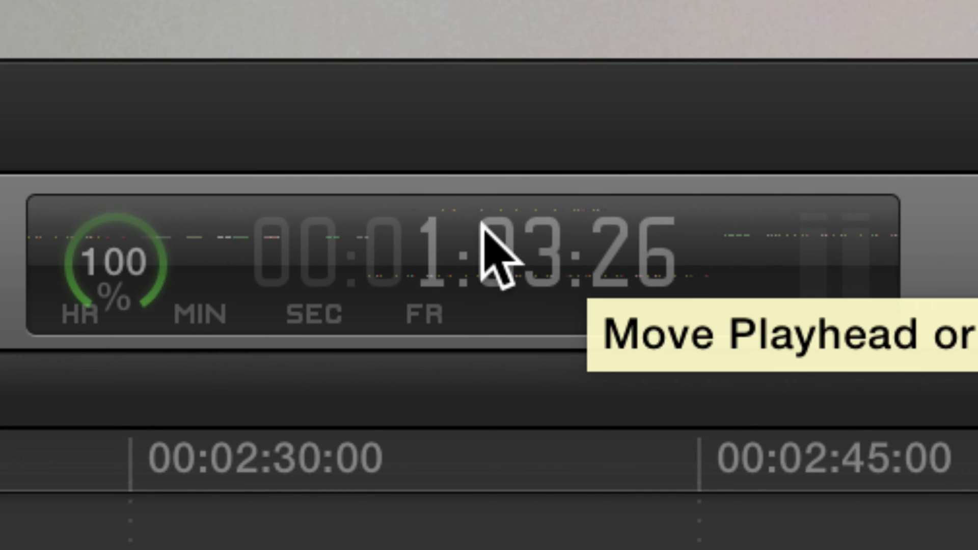
mouse_move(158, 267)
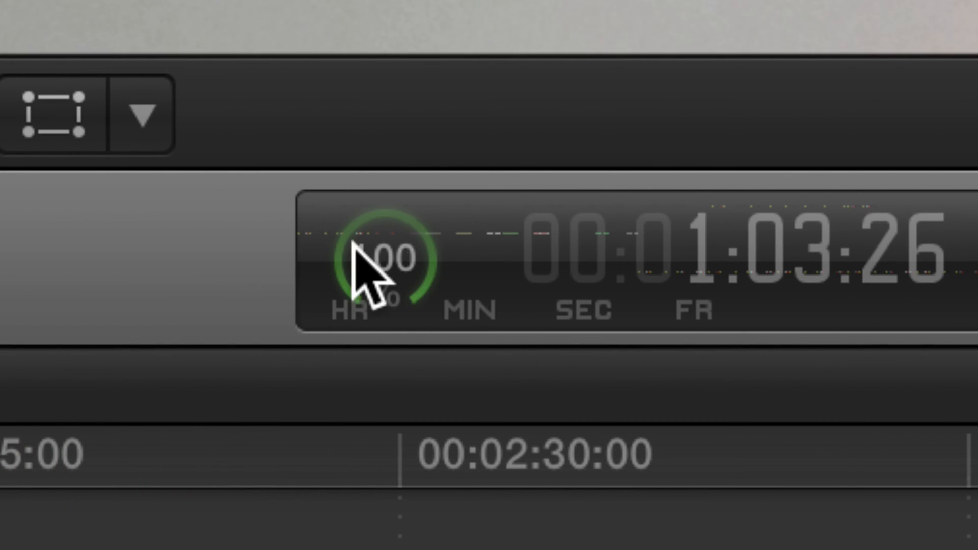
mouse_move(649, 275)
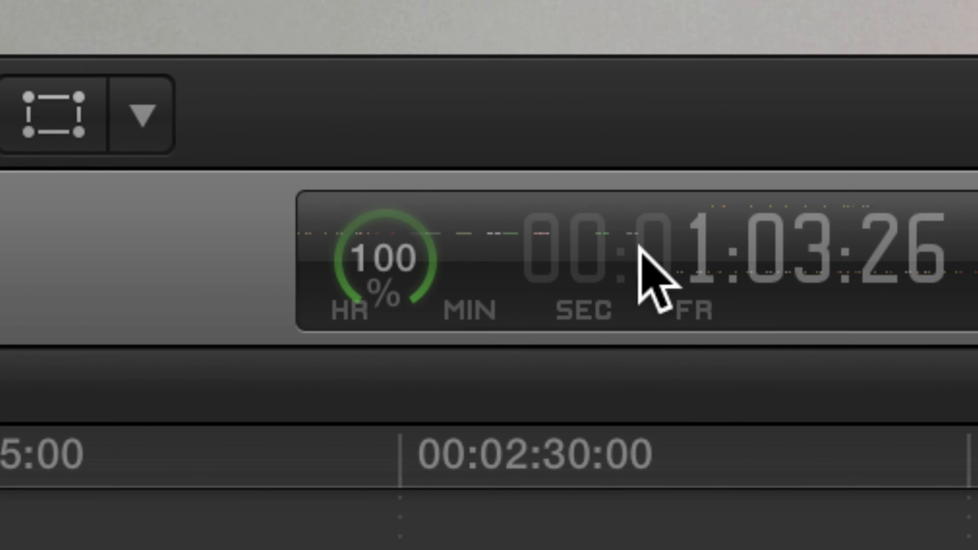
mouse_move(405, 268)
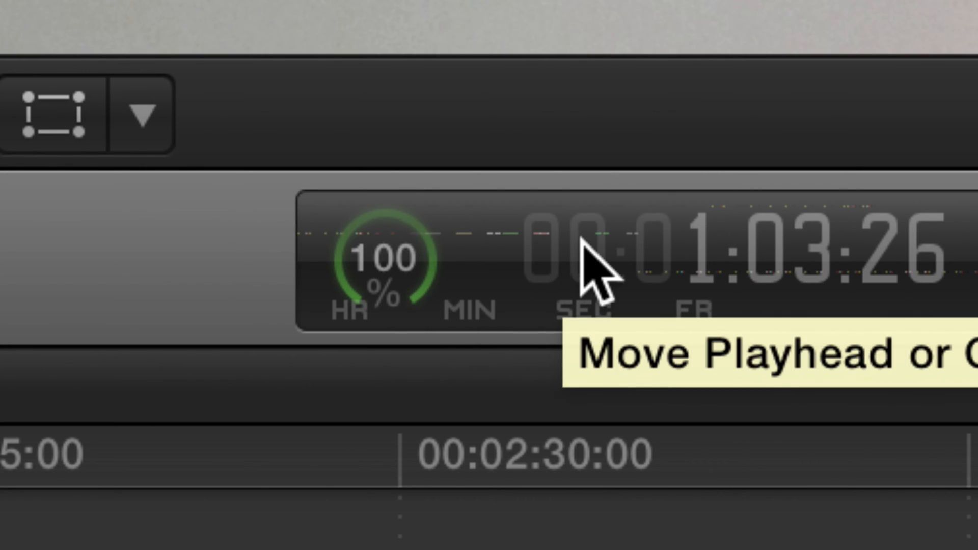
mouse_move(743, 268)
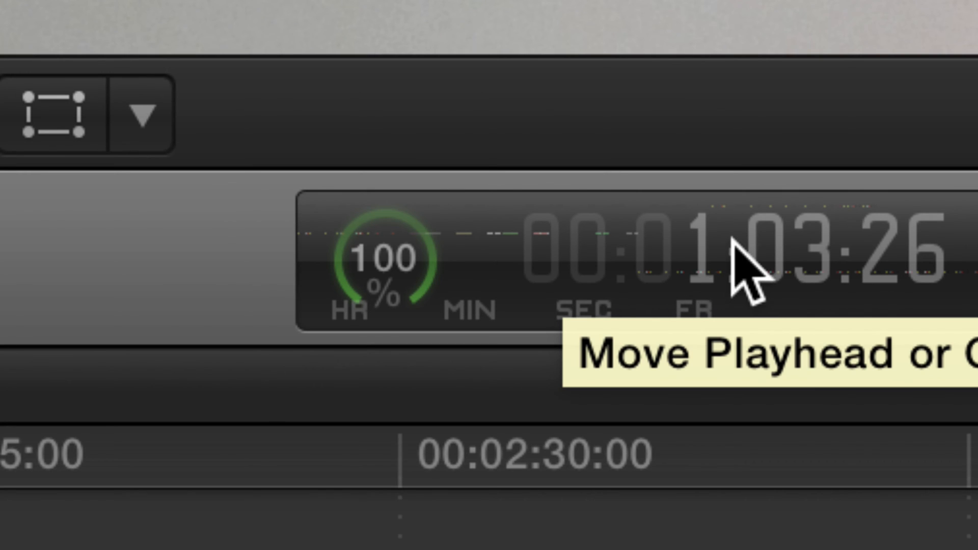
mouse_move(773, 282)
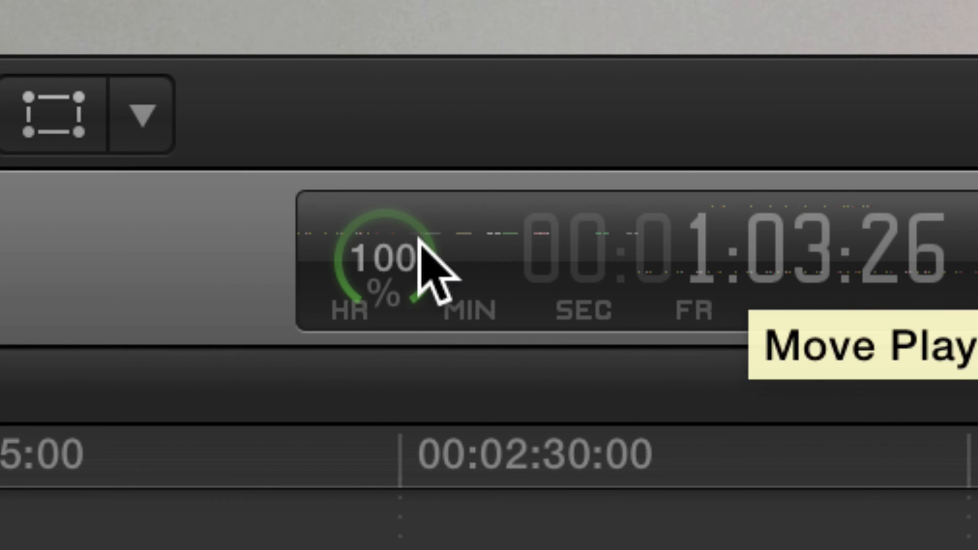
mouse_move(811, 244)
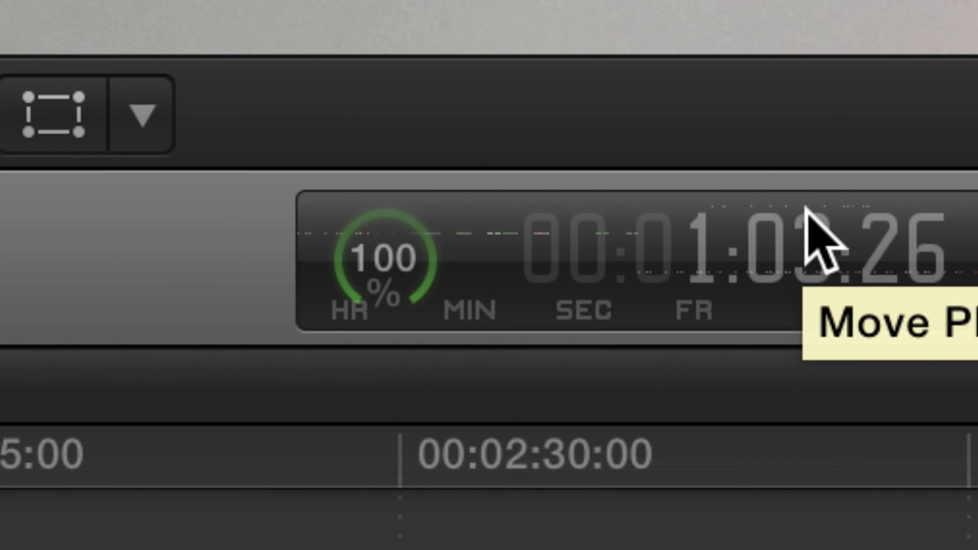
mouse_move(593, 293)
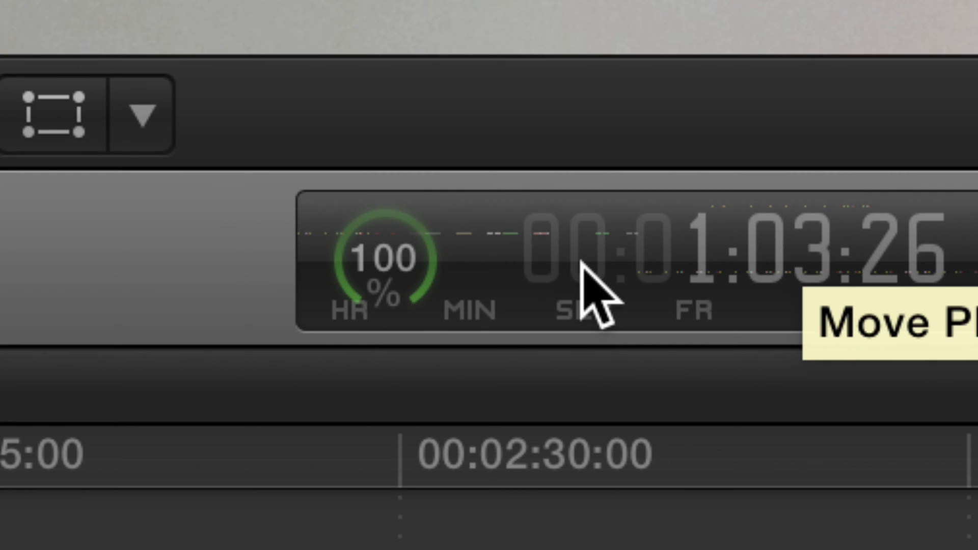
mouse_move(374, 262)
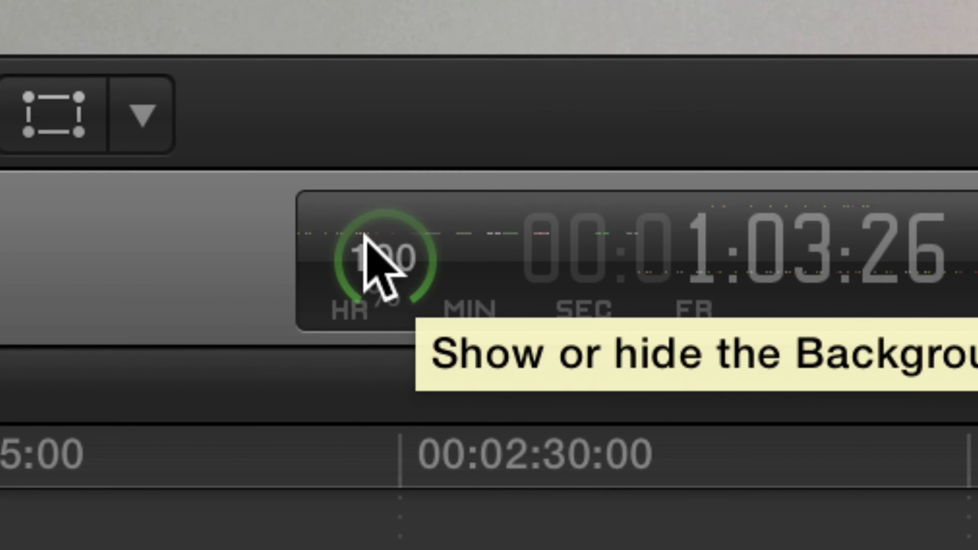
mouse_move(546, 259)
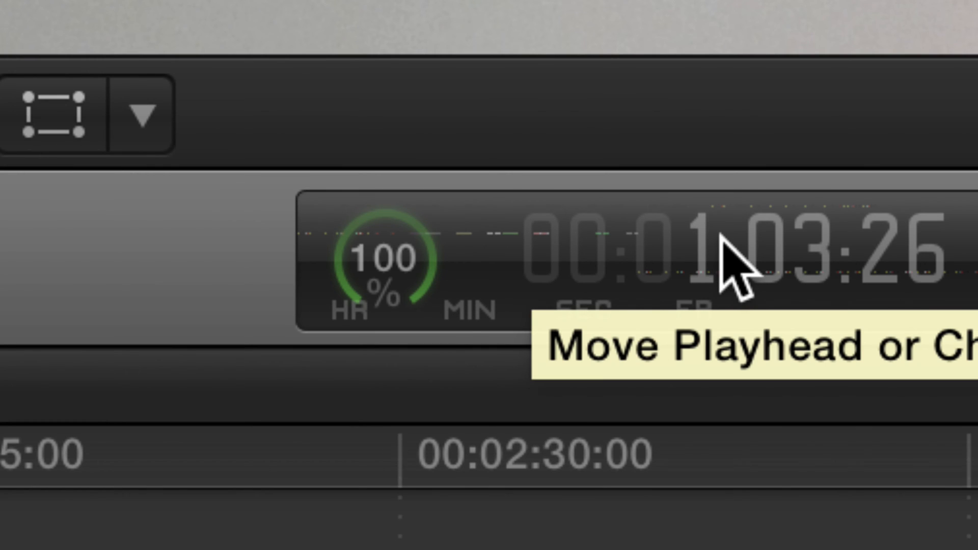
mouse_move(758, 268)
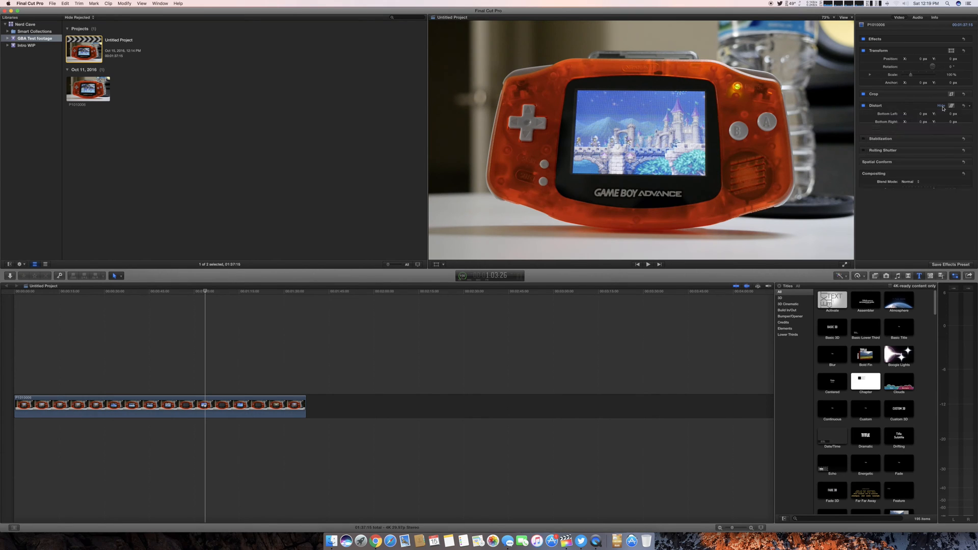
Connect a Basic Title above the Game Boy Advance clip at the playhead
left_click(863, 105)
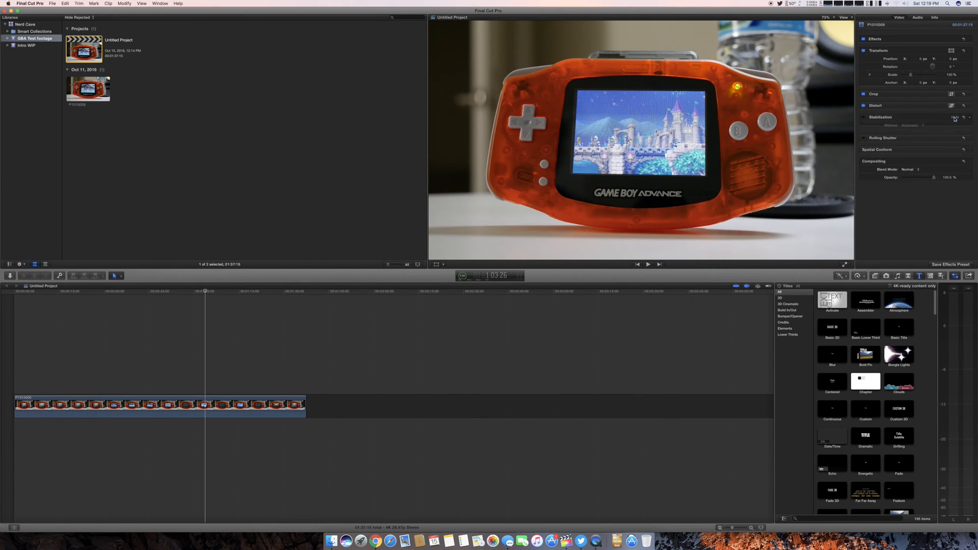
left_click(954, 118)
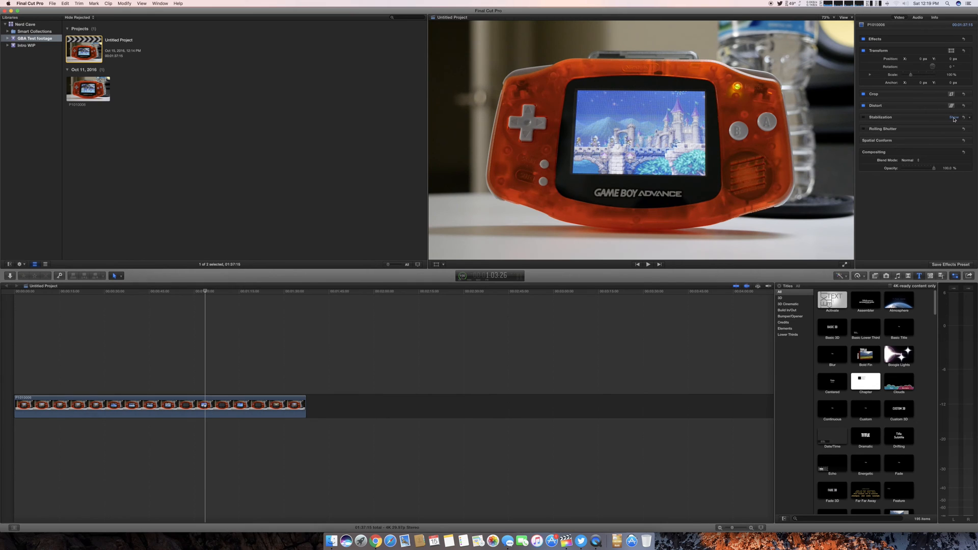
left_click(899, 326)
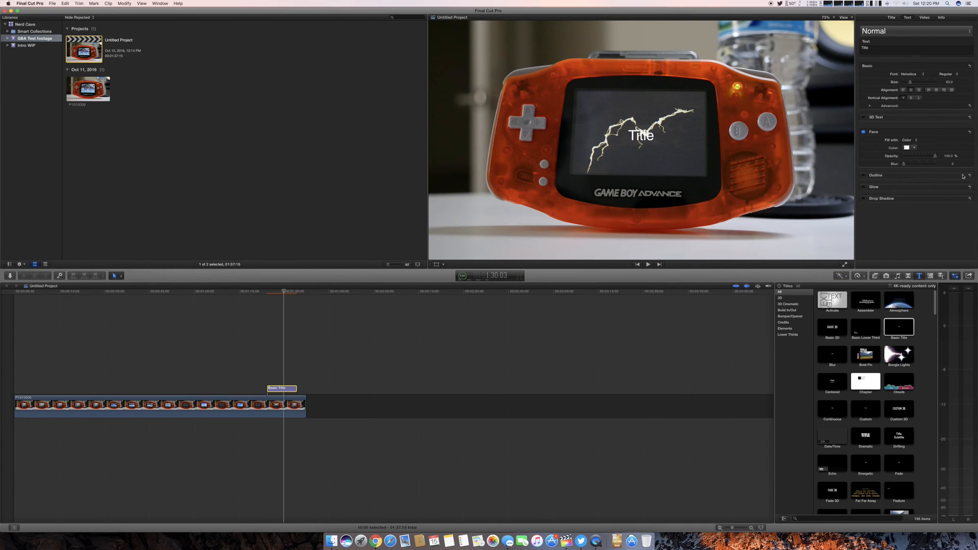
Collapse and expand the title's Face and Outline sections in the Text inspector, leaving them collapsed
left_click(865, 132)
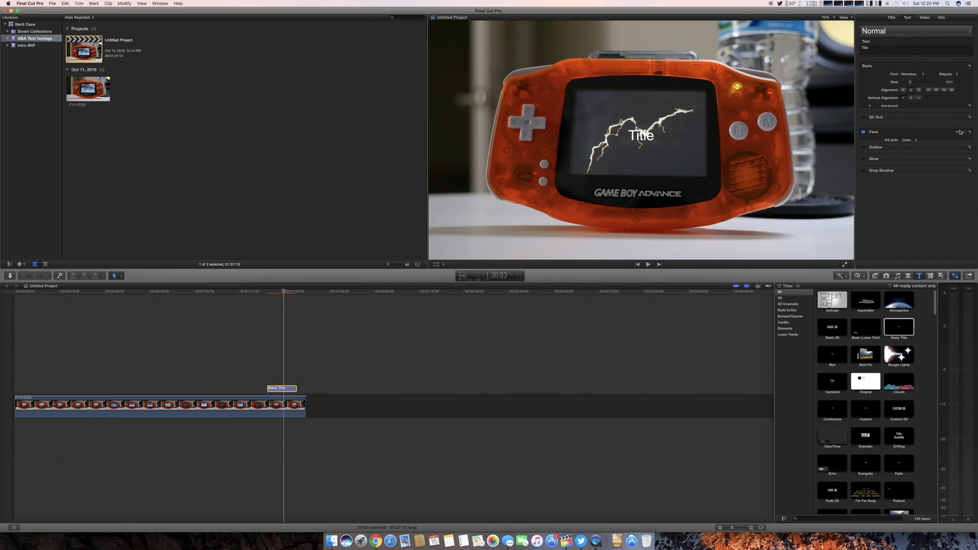
left_click(864, 143)
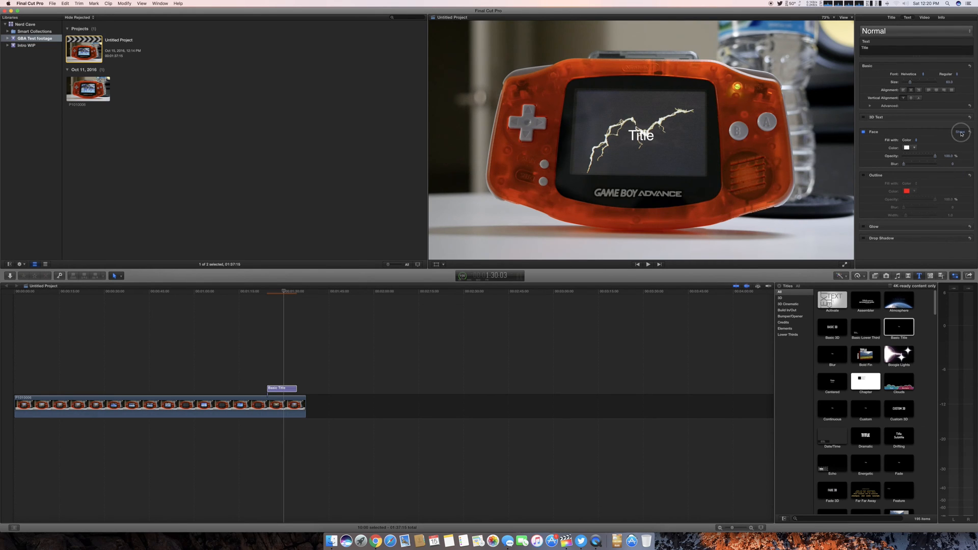
left_click(864, 117)
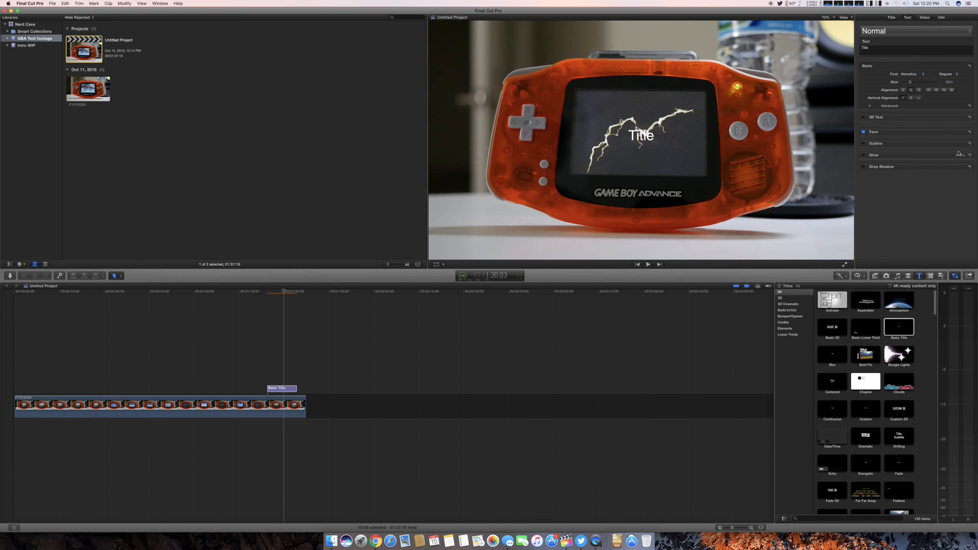
left_click(968, 155)
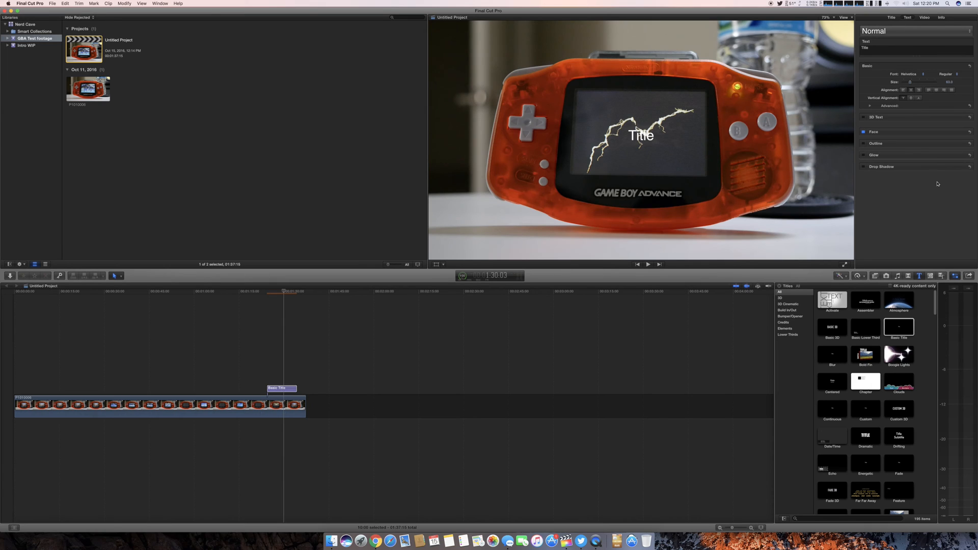
mouse_move(960, 131)
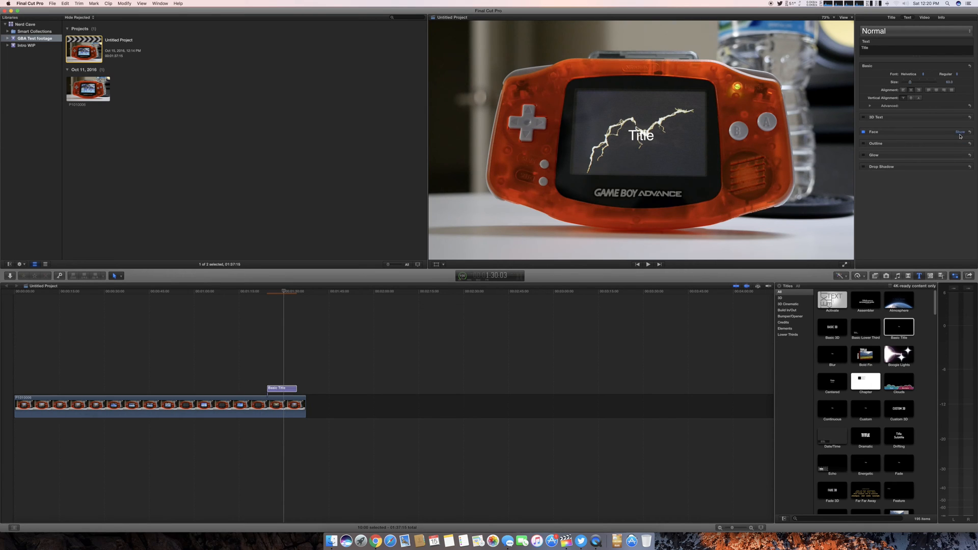
Expand Face, choose its Color swatch and drag in the color wheel, crashing Final Cut Pro
left_click(959, 132)
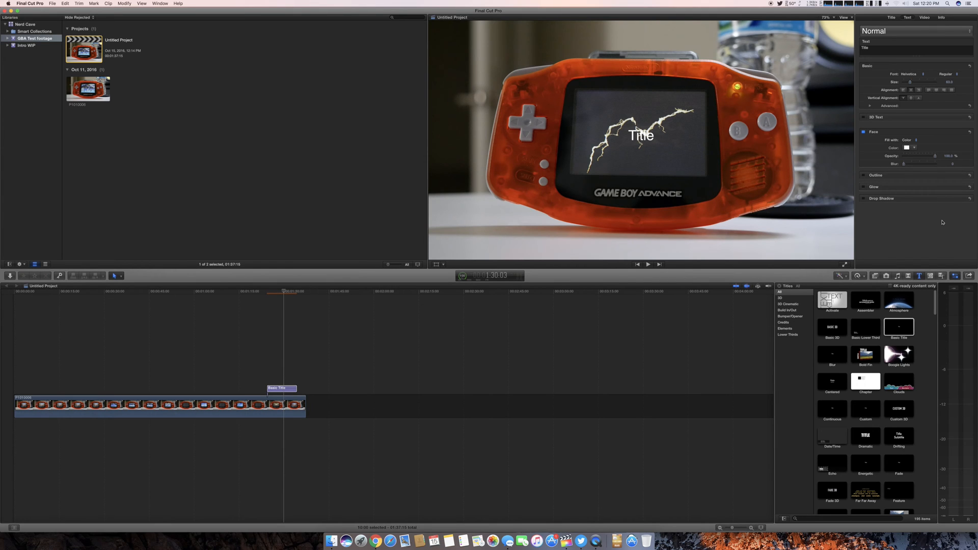
mouse_move(874, 243)
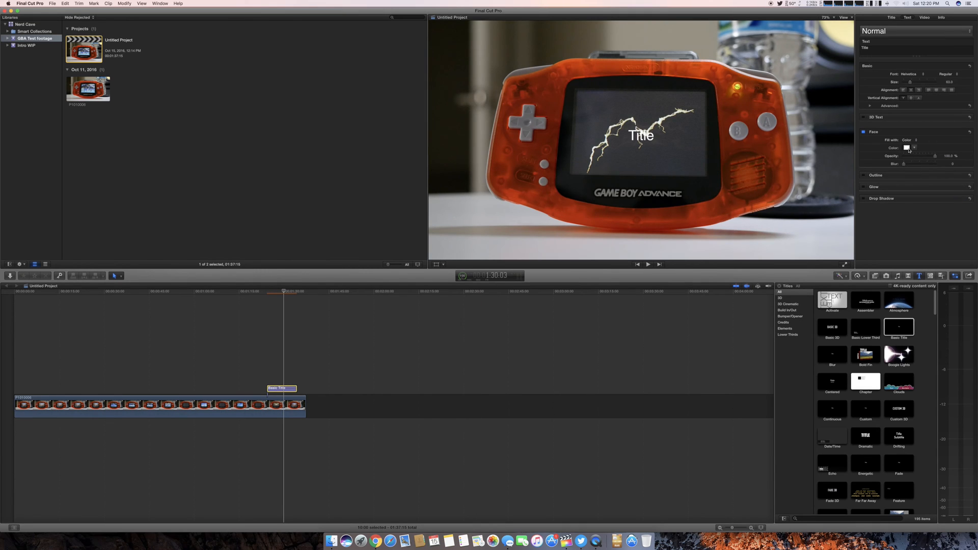
left_click(907, 148)
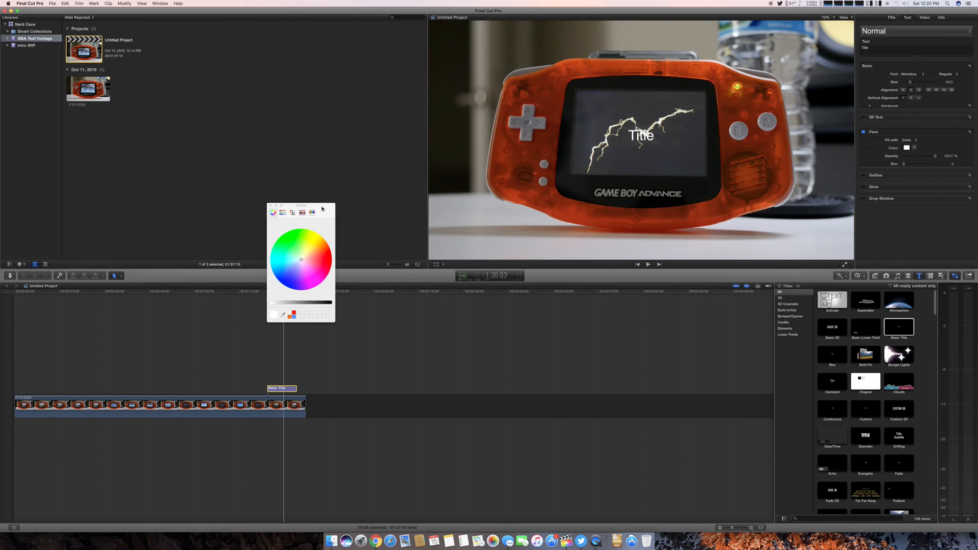
left_click_drag(300, 205, 326, 201)
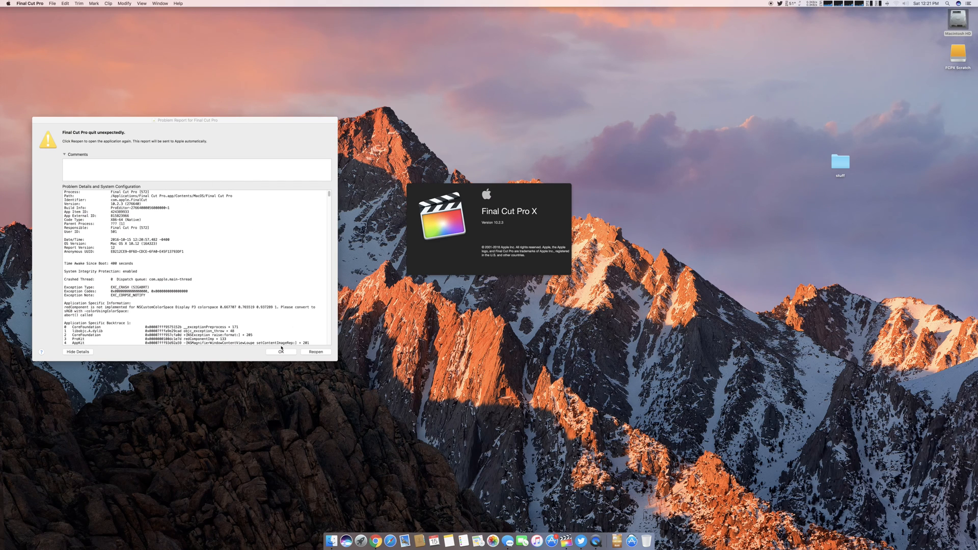
mouse_move(206, 223)
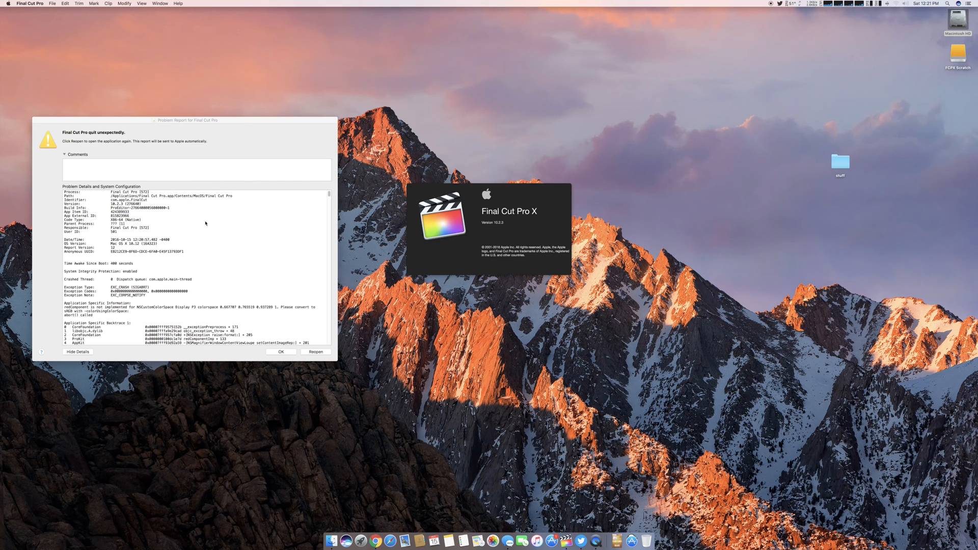
Reopen Final Cut Pro from the Problem Report dialog, restoring the project and title
left_click(316, 351)
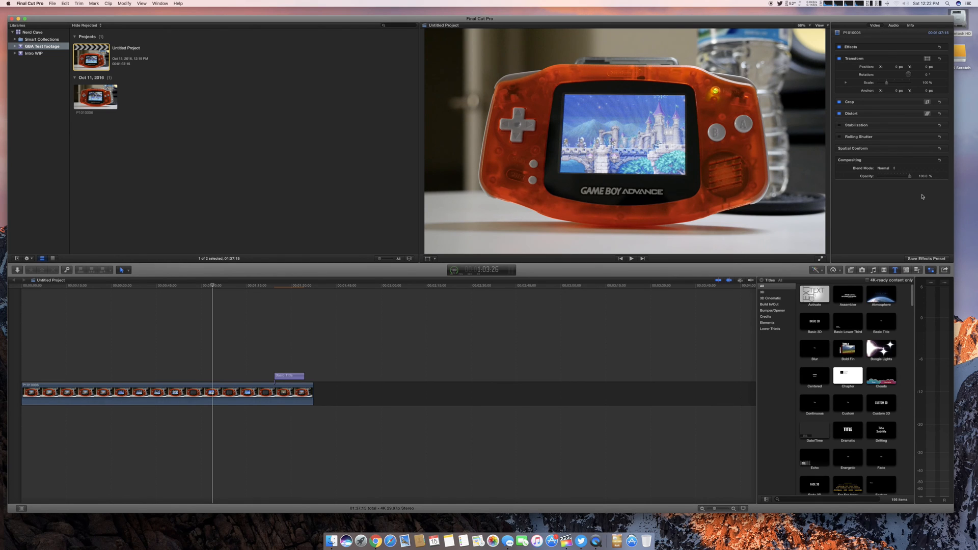
Scroll the fcp.co macOS Sierra upgrade article down to its reader comments
left_click(376, 541)
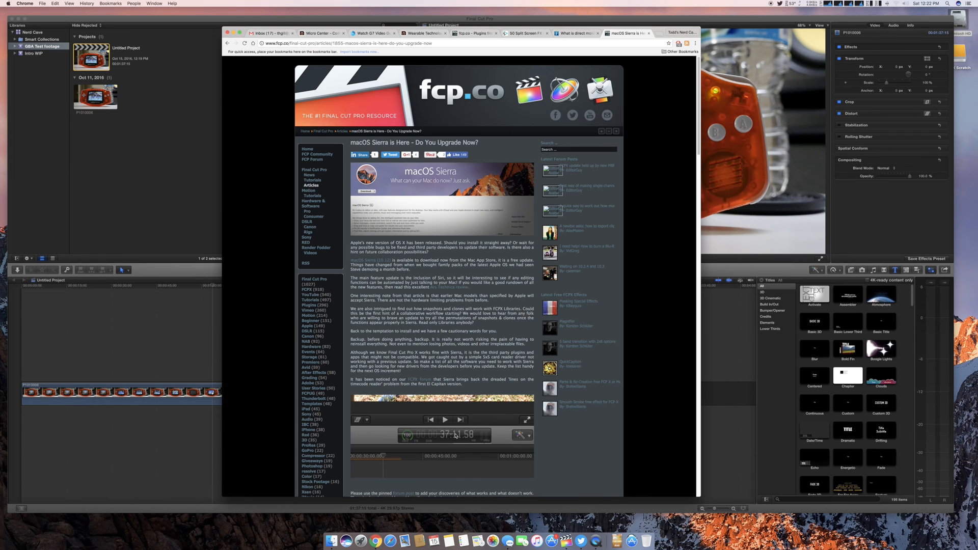
scroll("down", 3)
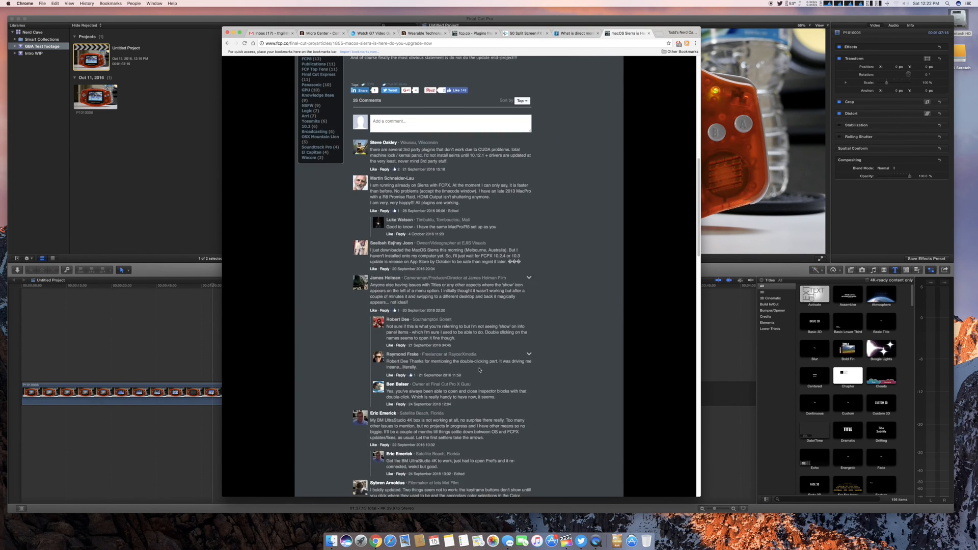
scroll("down", 3)
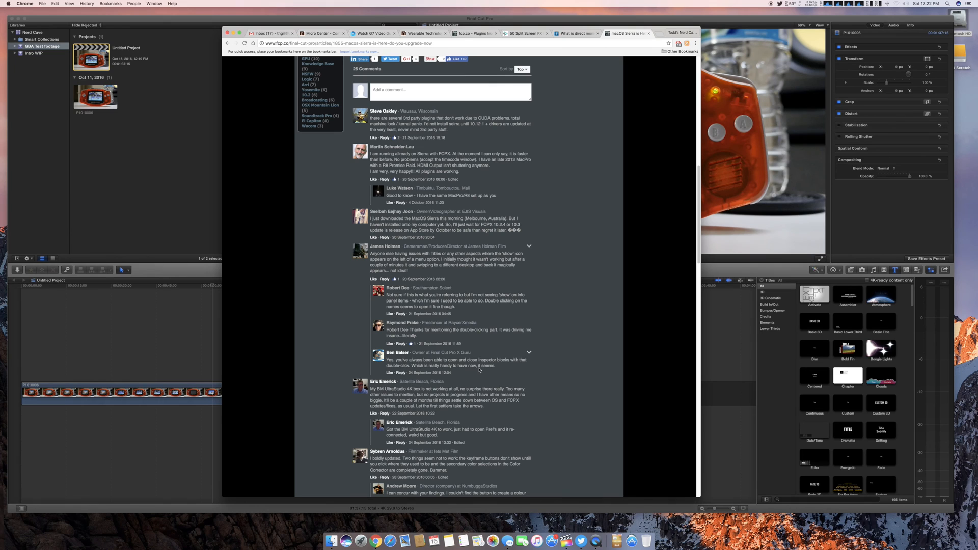
scroll("down", 3)
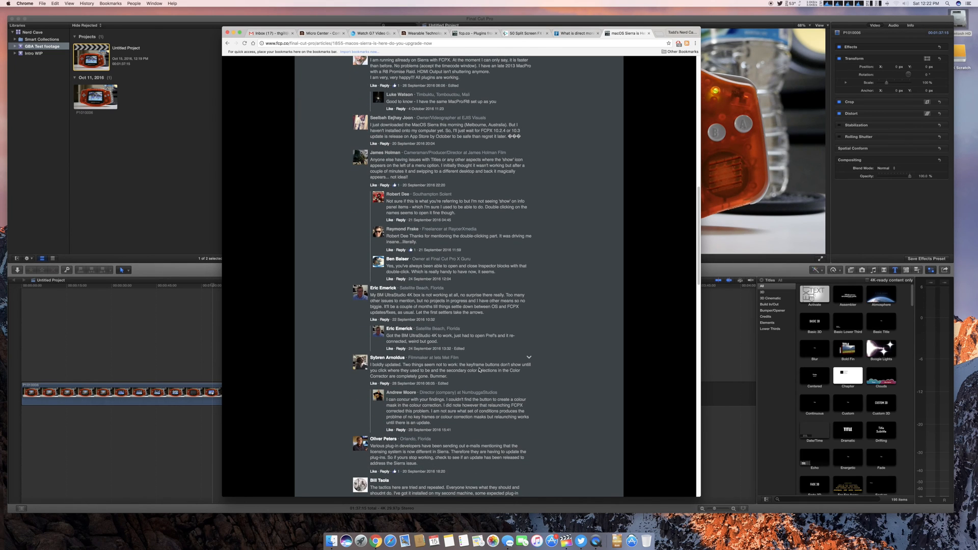
scroll("down", 3)
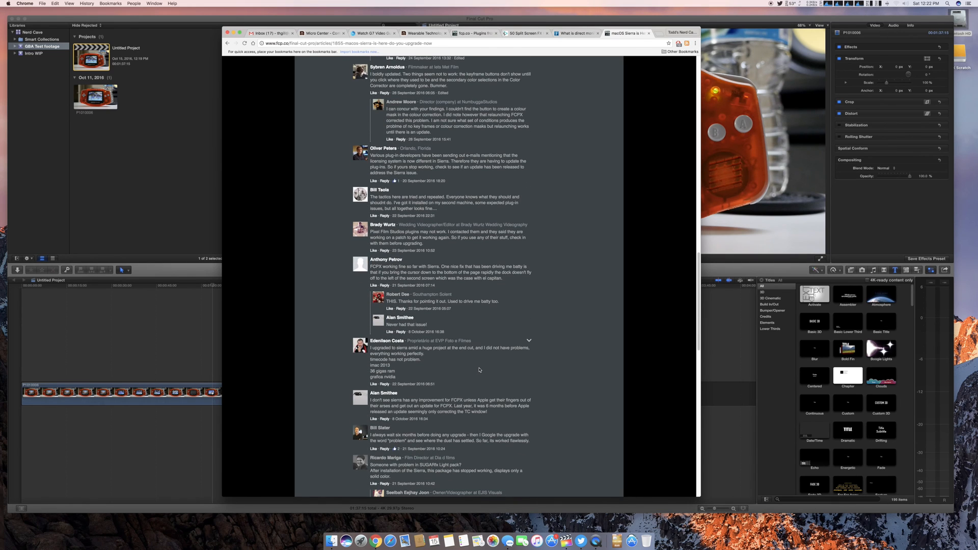